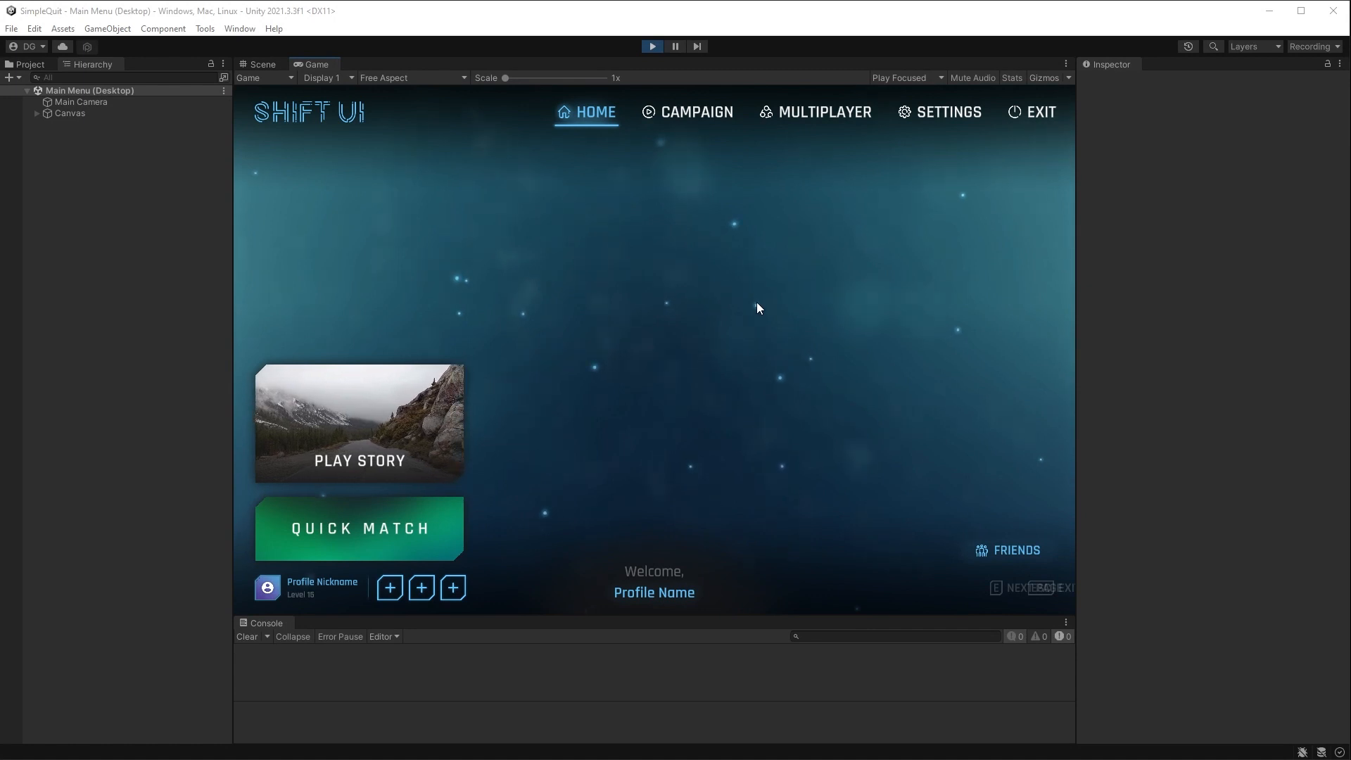
- Confirm EXIT twice in the running game; it only logs the build-mode message
{"action": "left_click", "coordinate": [1040, 111]}
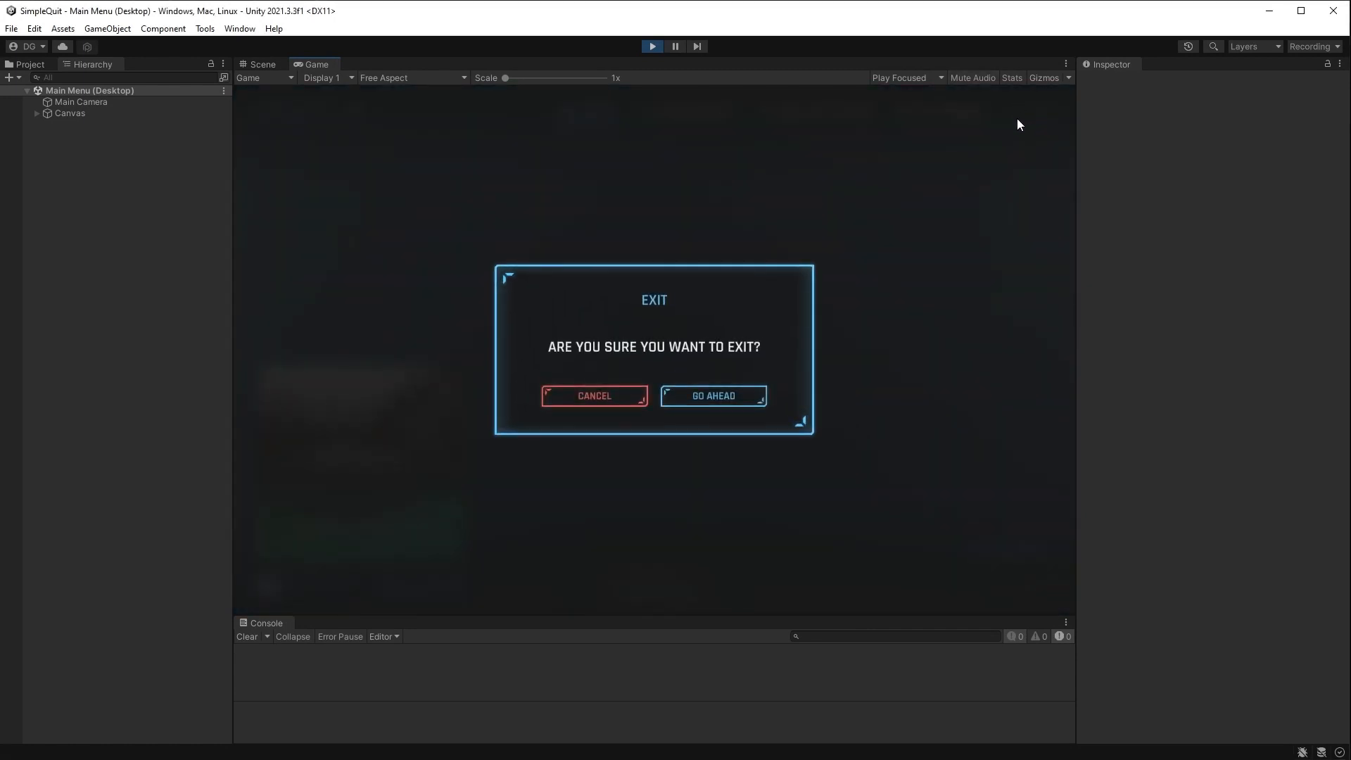
{"action": "left_click", "coordinate": [712, 396]}
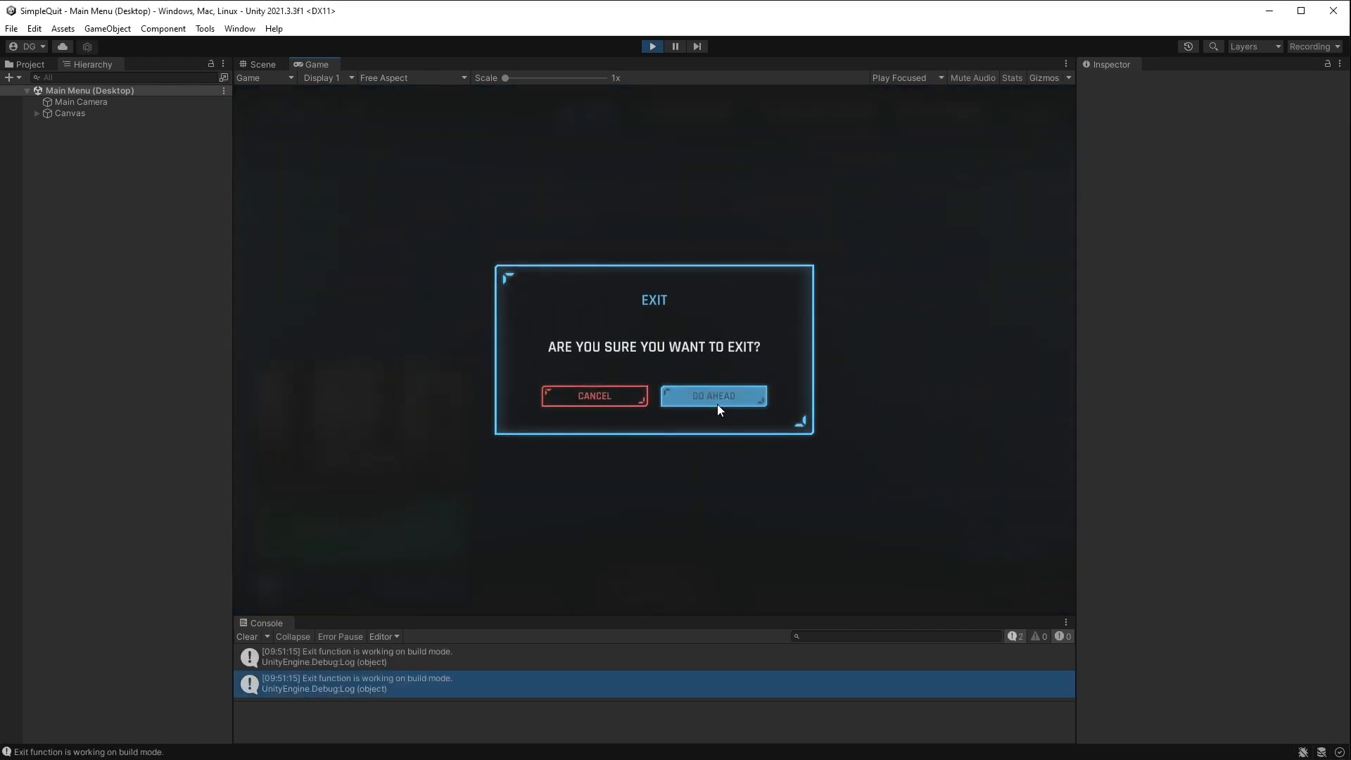
{"action": "left_click", "coordinate": [713, 396]}
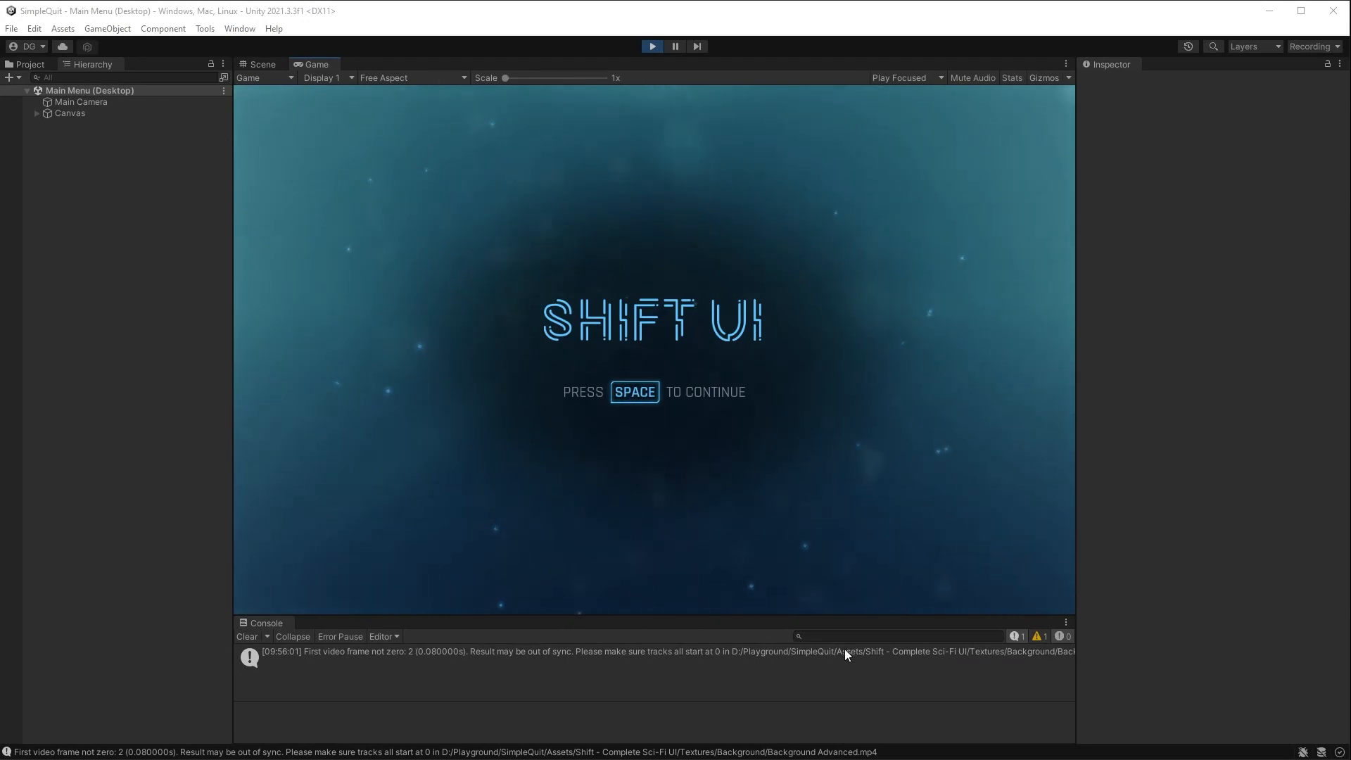
- Pass the title screen, choose EXIT on the main menu, and confirm GO AHEAD twice
{"action": "key", "text": "space"}
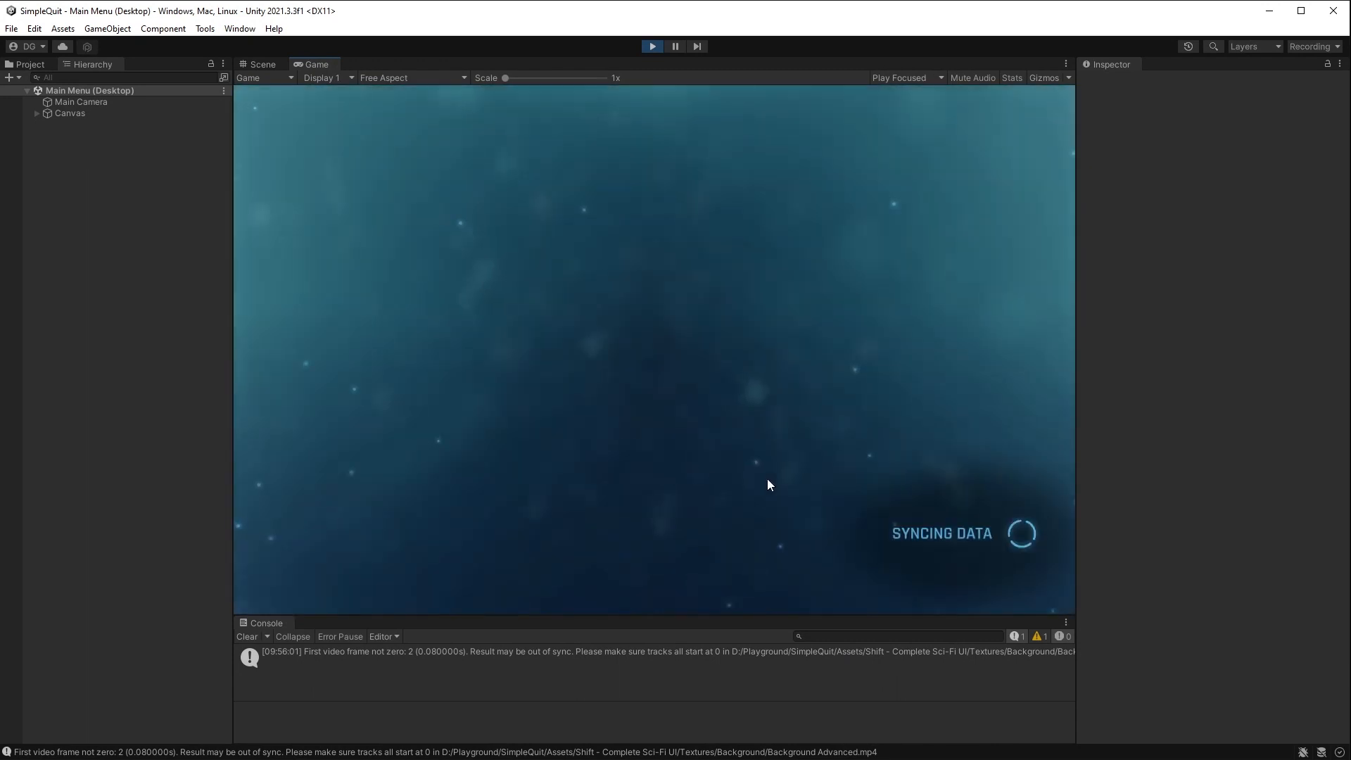
{"action": "mouse_move", "coordinate": [868, 454]}
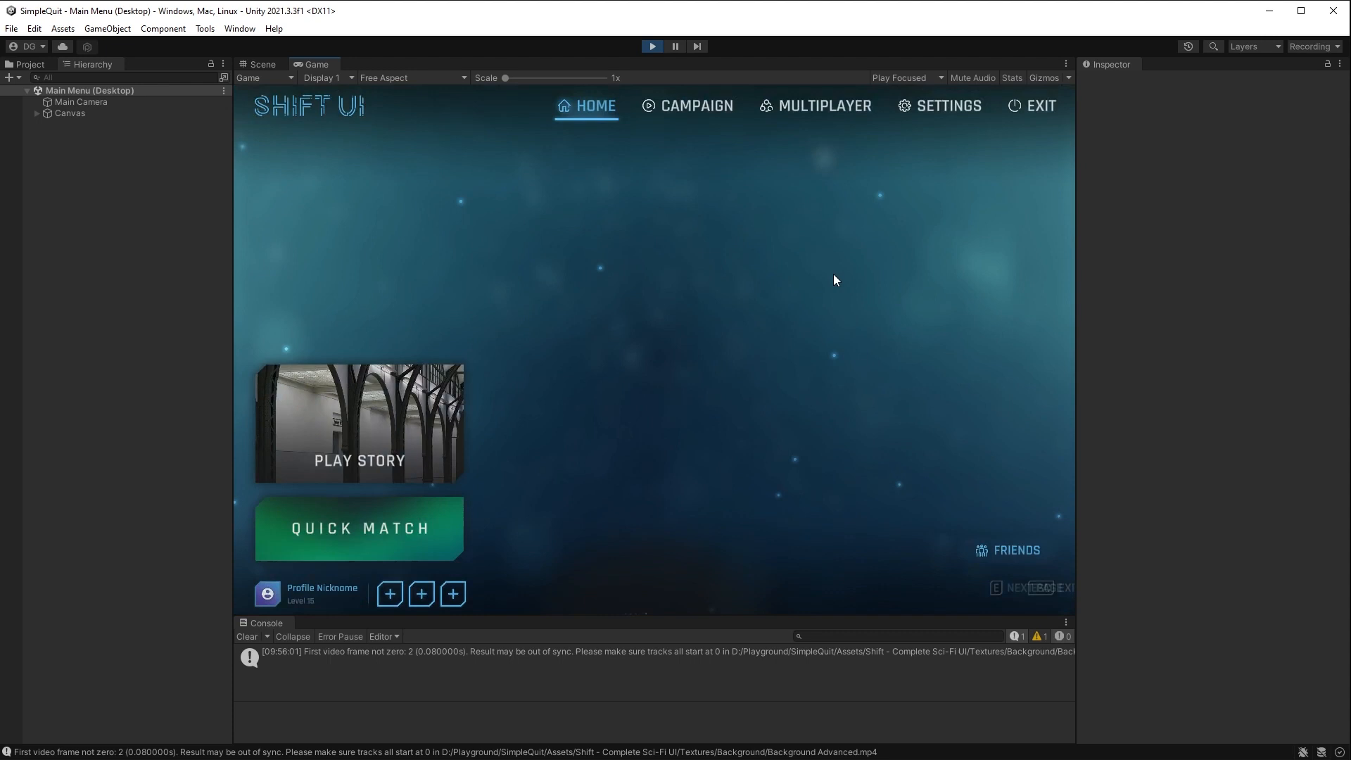
{"action": "left_click", "coordinate": [1039, 105]}
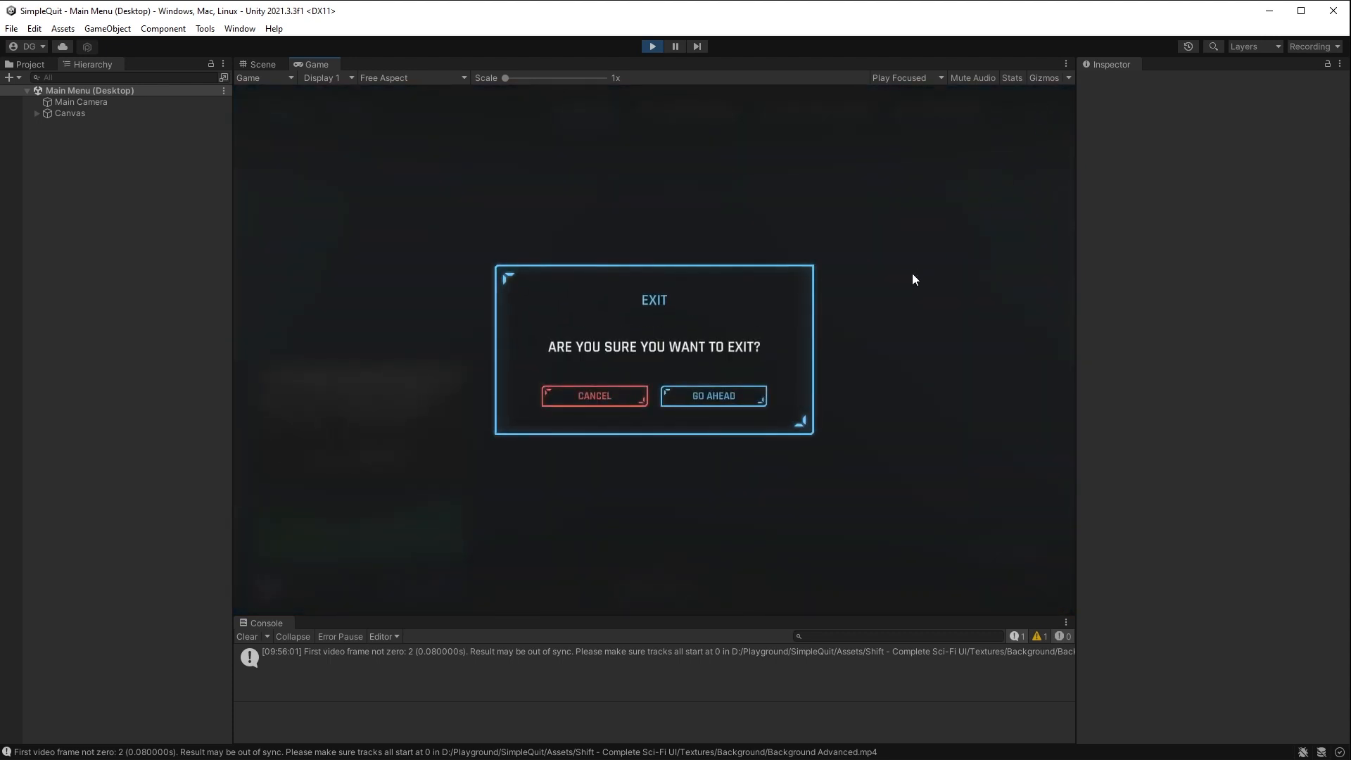
{"action": "mouse_move", "coordinate": [909, 291]}
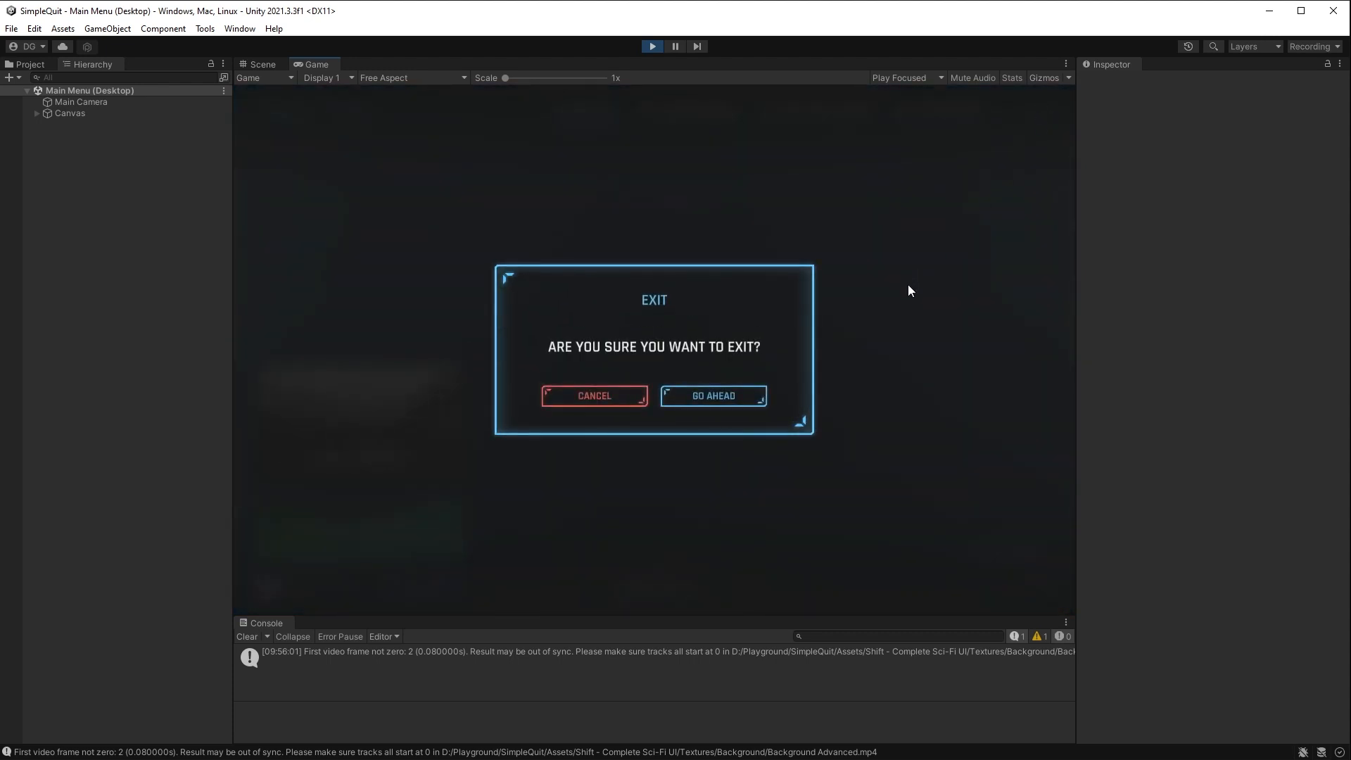
{"action": "left_click", "coordinate": [711, 396]}
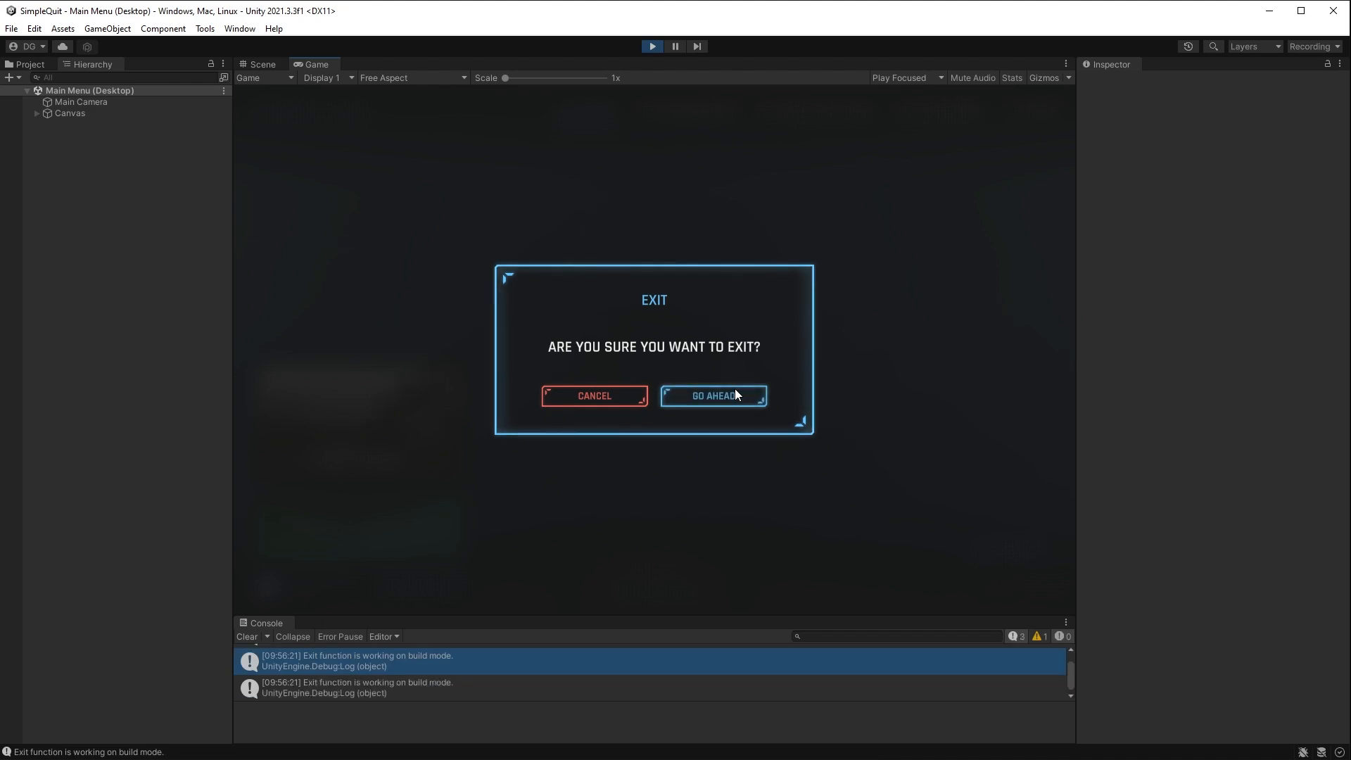
{"action": "left_click", "coordinate": [713, 396]}
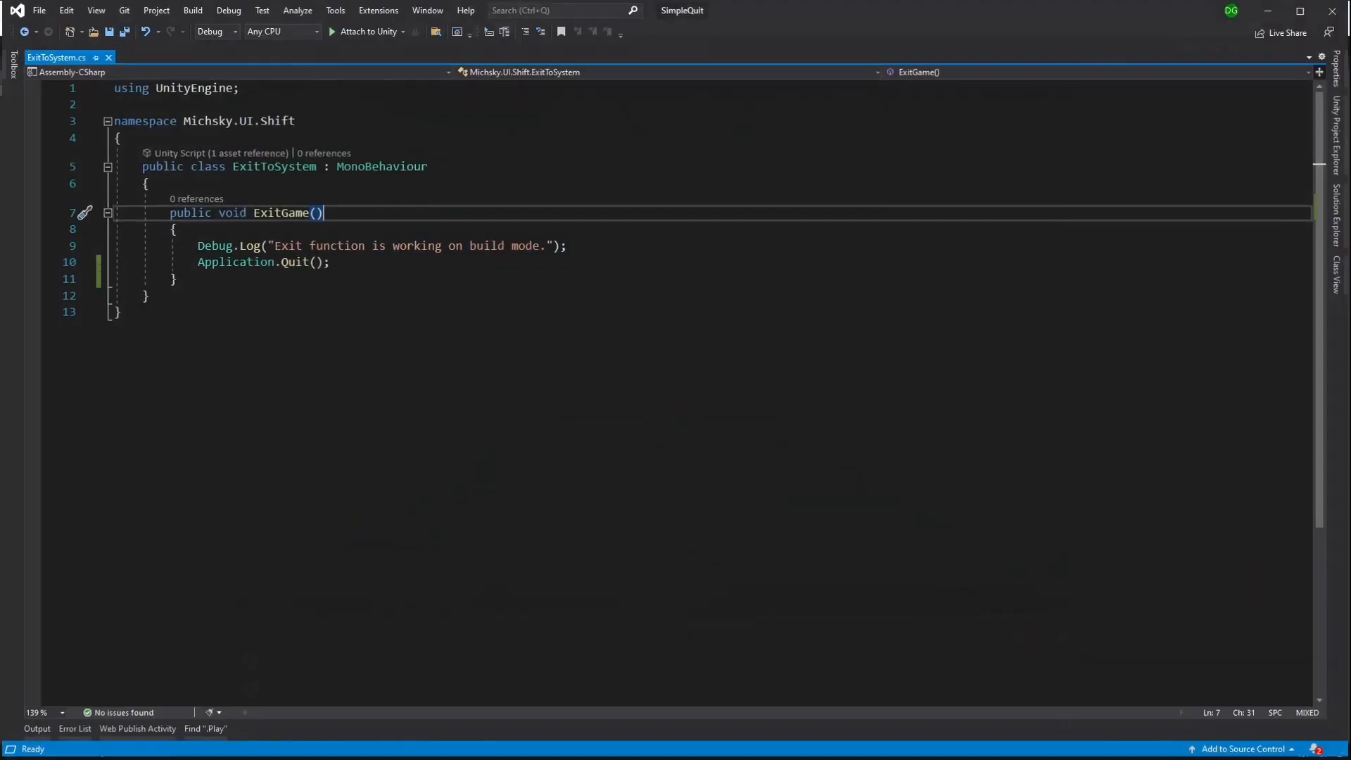
- Add blank lines after Application.Quit(); in ExitGame and save ExitToSystem.cs
{"action": "key", "text": "ctrl+s"}
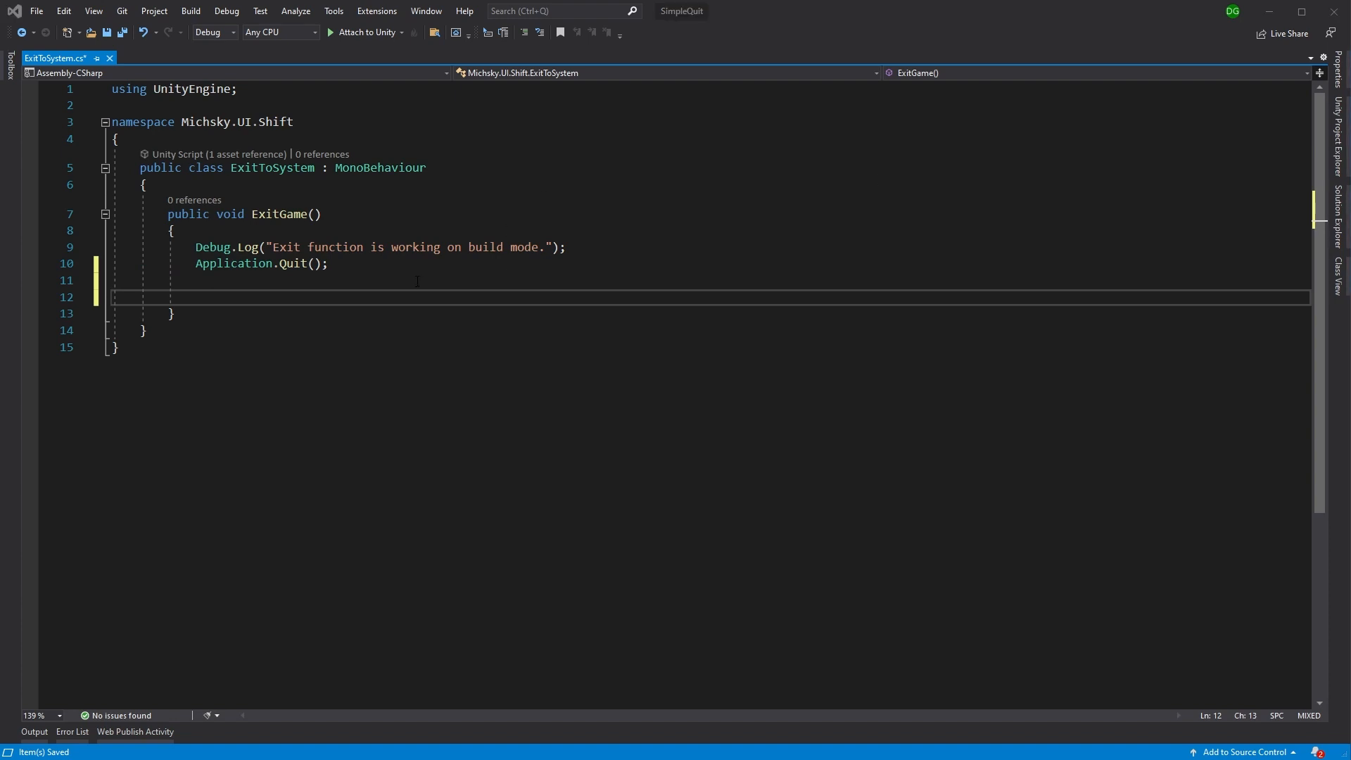
{"action": "mouse_move", "coordinate": [371, 300]}
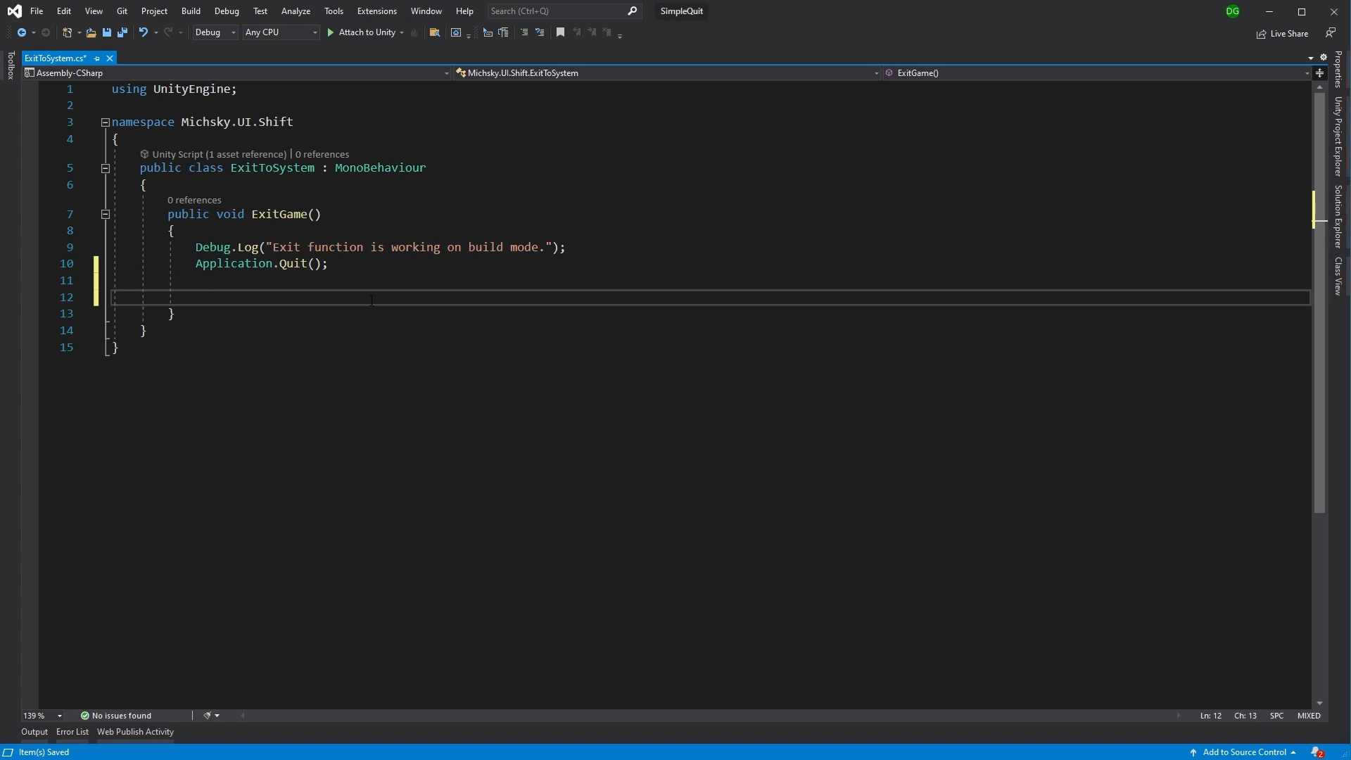
- Write UnityEditor.EditorApplication.isPlaying = false; with an empty line above it
{"action": "type", "text": "UnityE"}
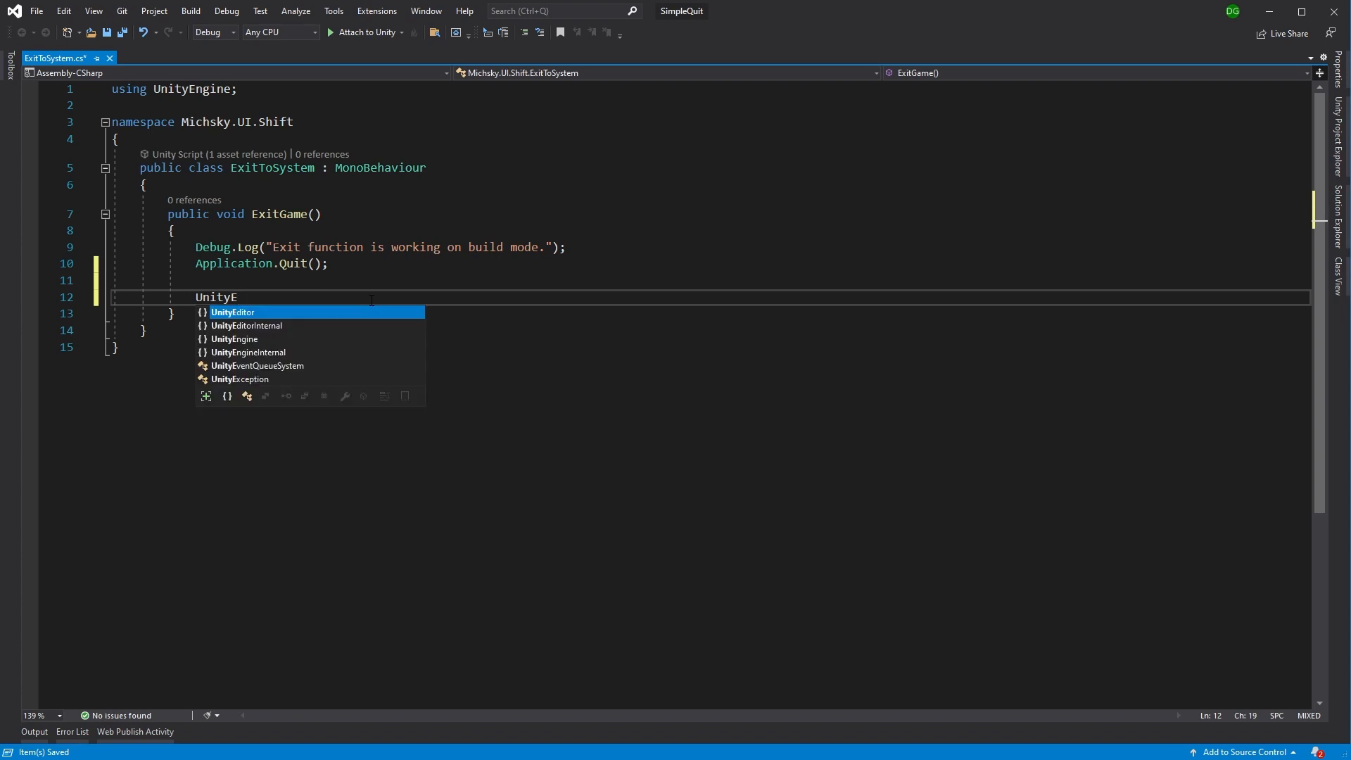
{"action": "type", "text": "ditor."}
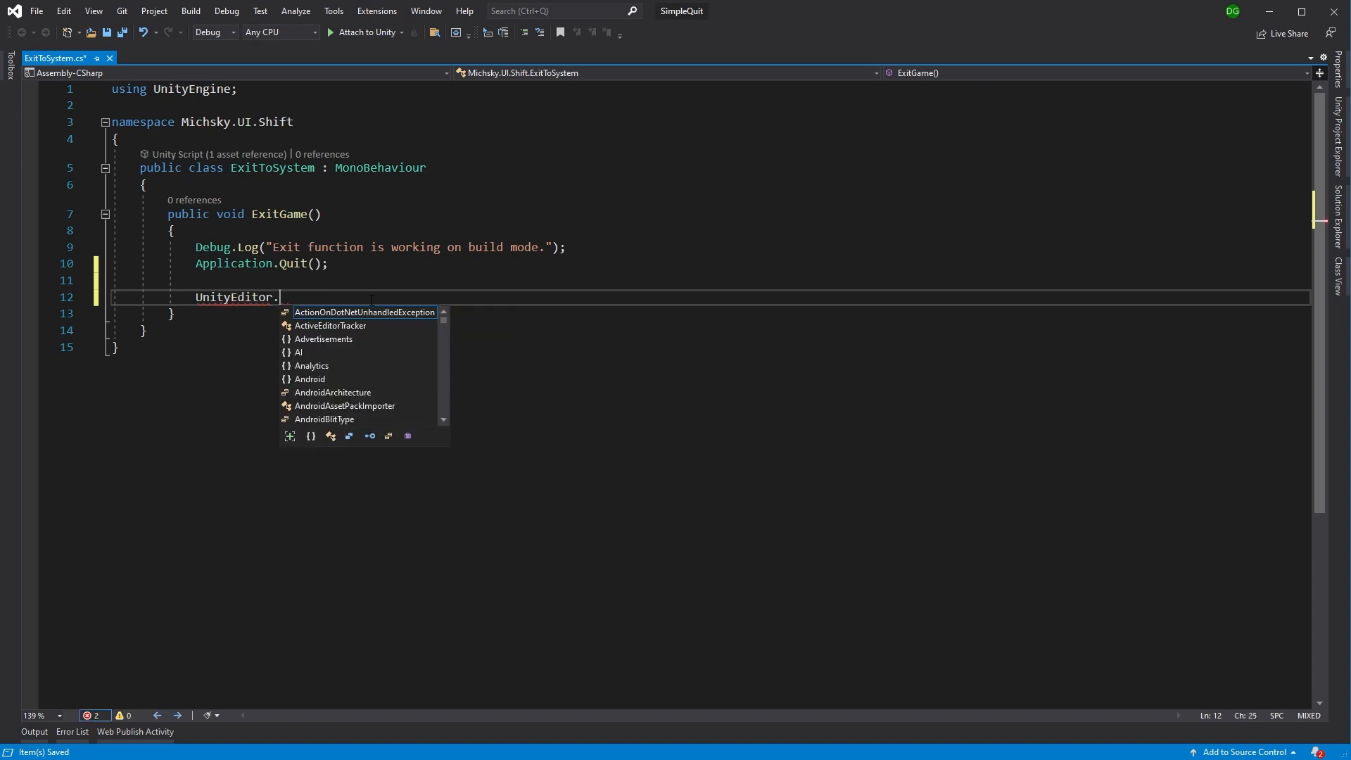
{"action": "type", "text": "EditorApplication"}
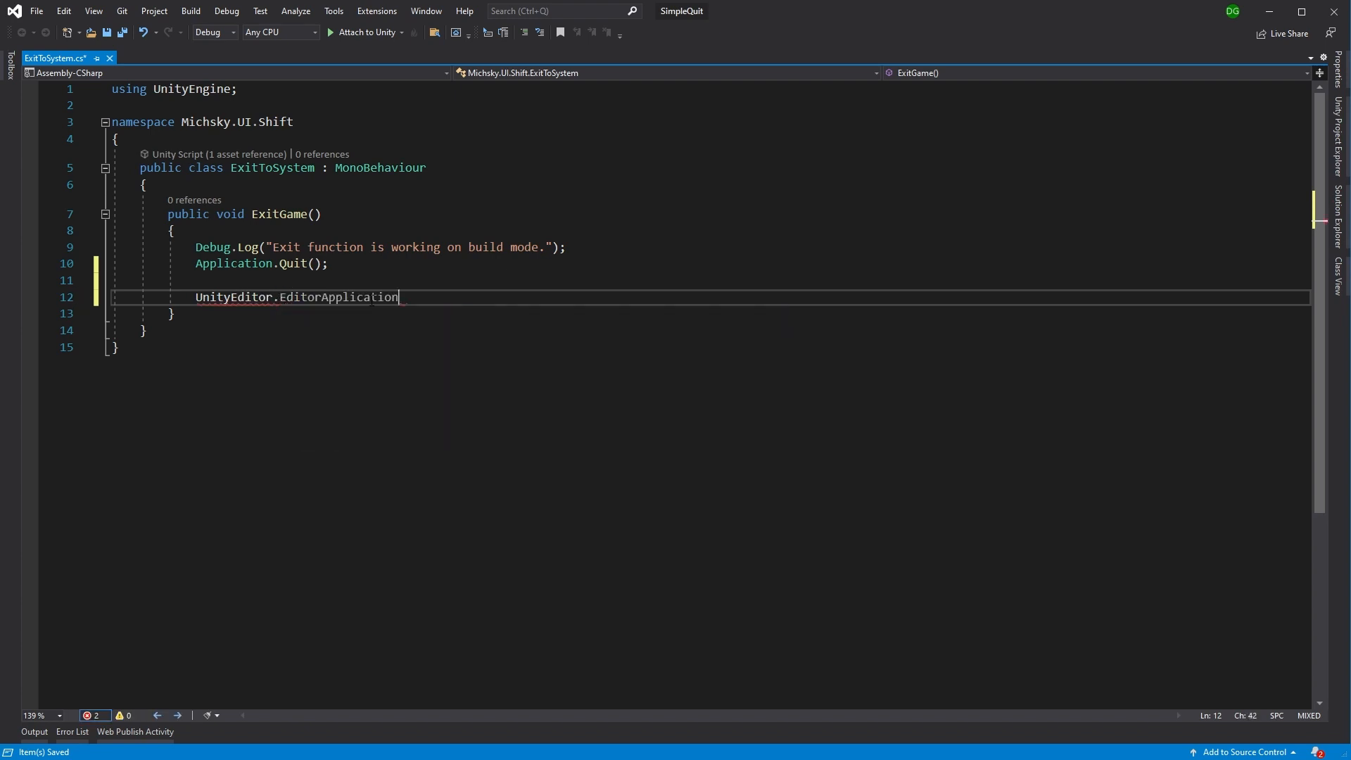
{"action": "type", "text": ".isPlaying ="}
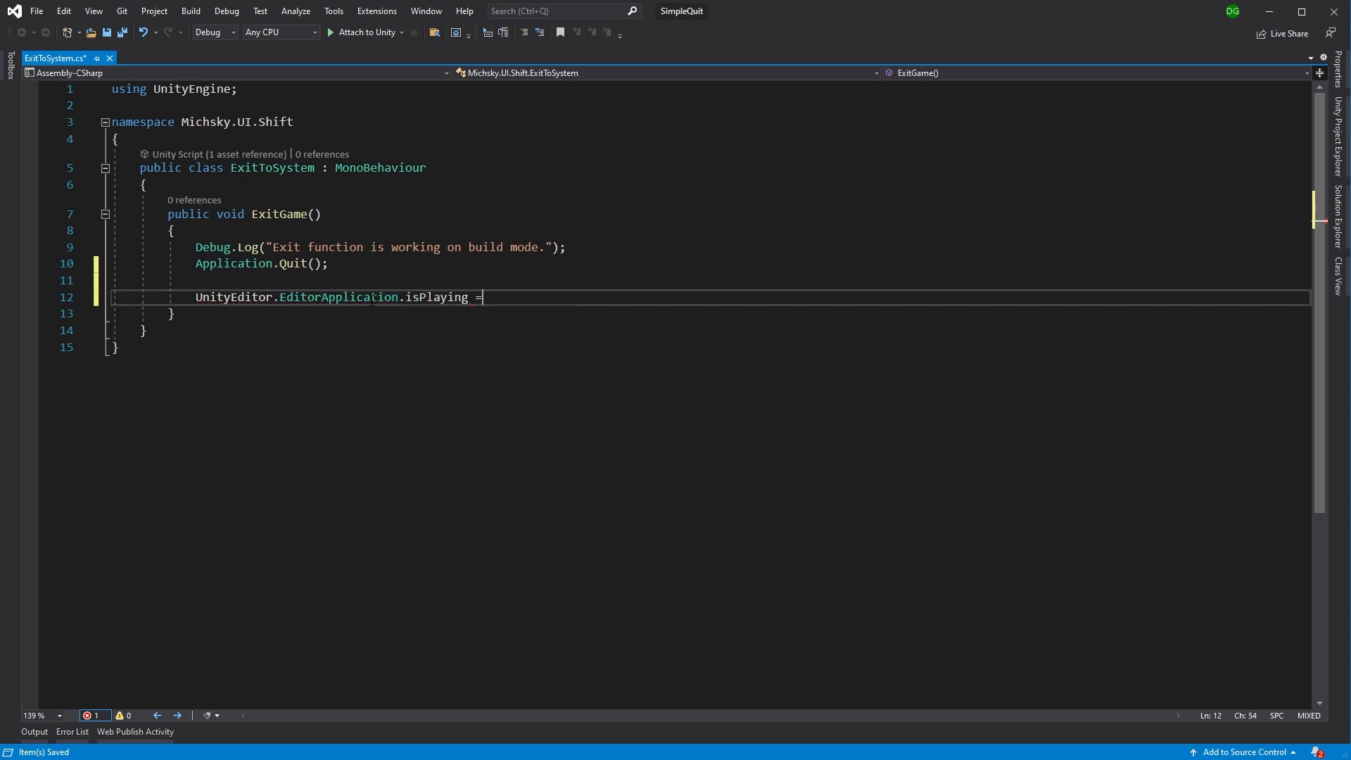
{"action": "type", "text": "false;"}
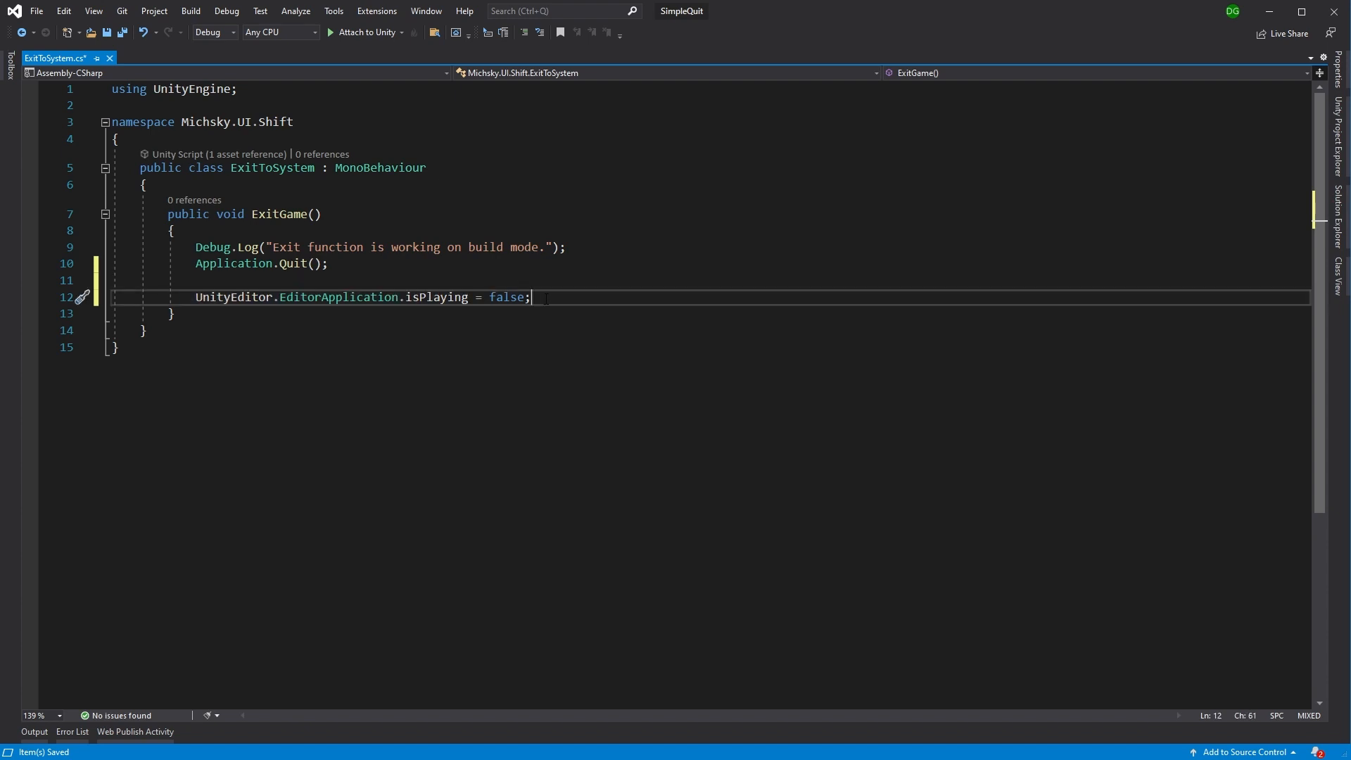
{"action": "key", "text": "enter"}
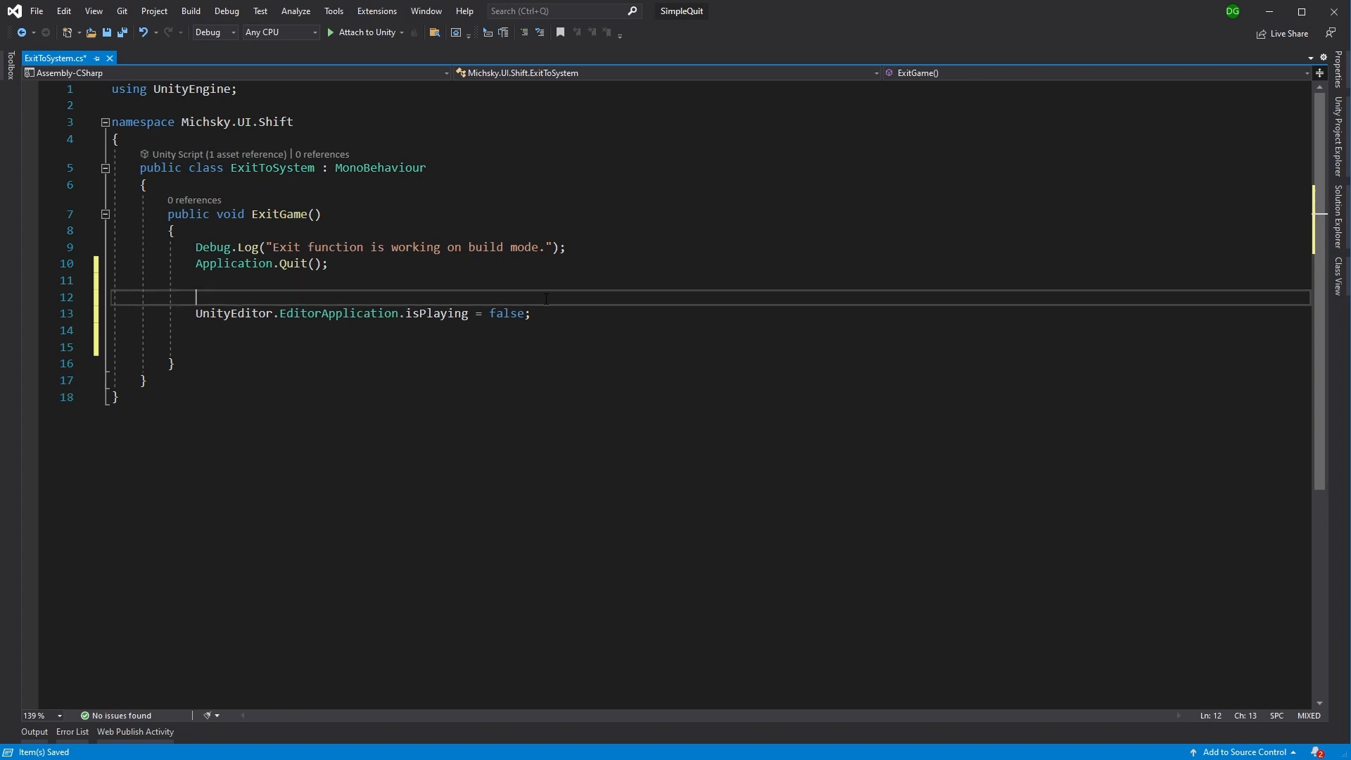
- Surround the isPlaying line with #if UNITY_EDITOR and #endif, trim blank lines, and save
{"action": "type", "text": "#if UNITY_EDITOR"}
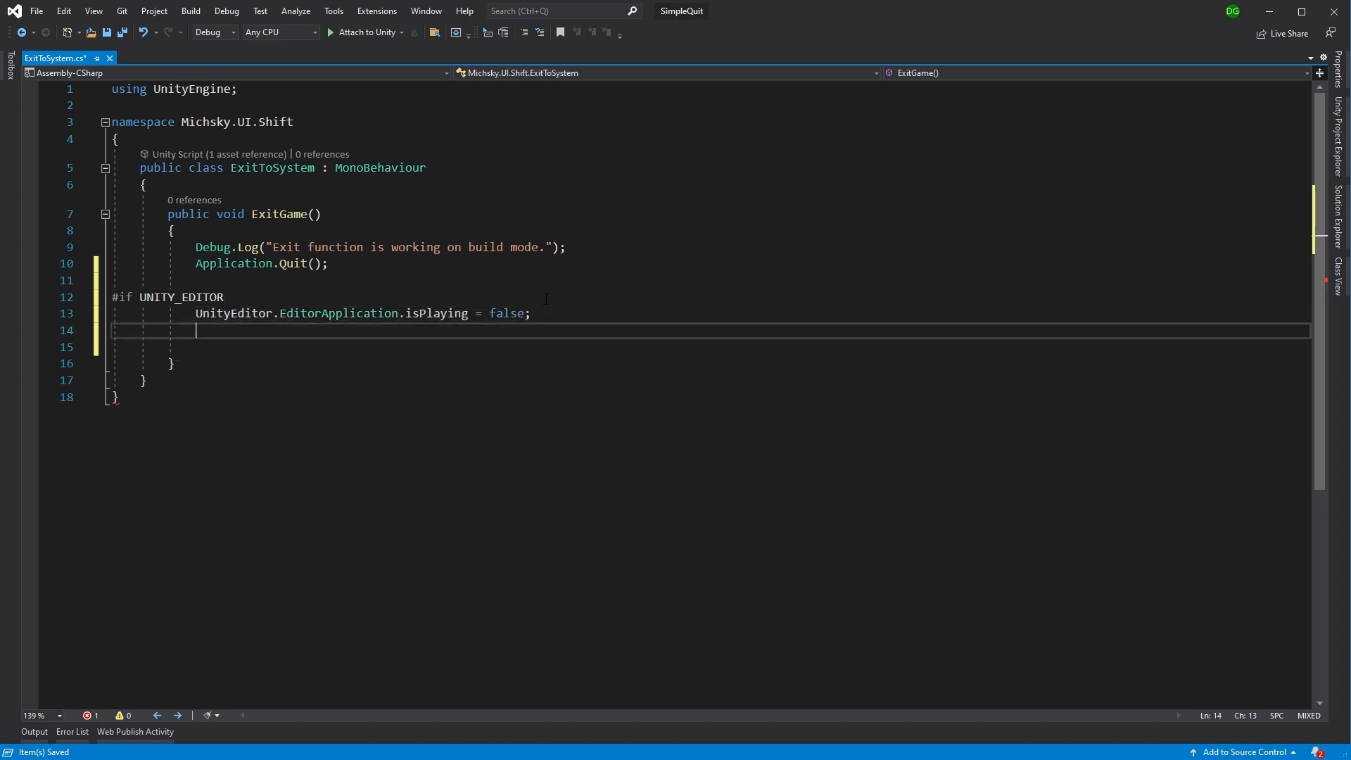
{"action": "type", "text": "#endif"}
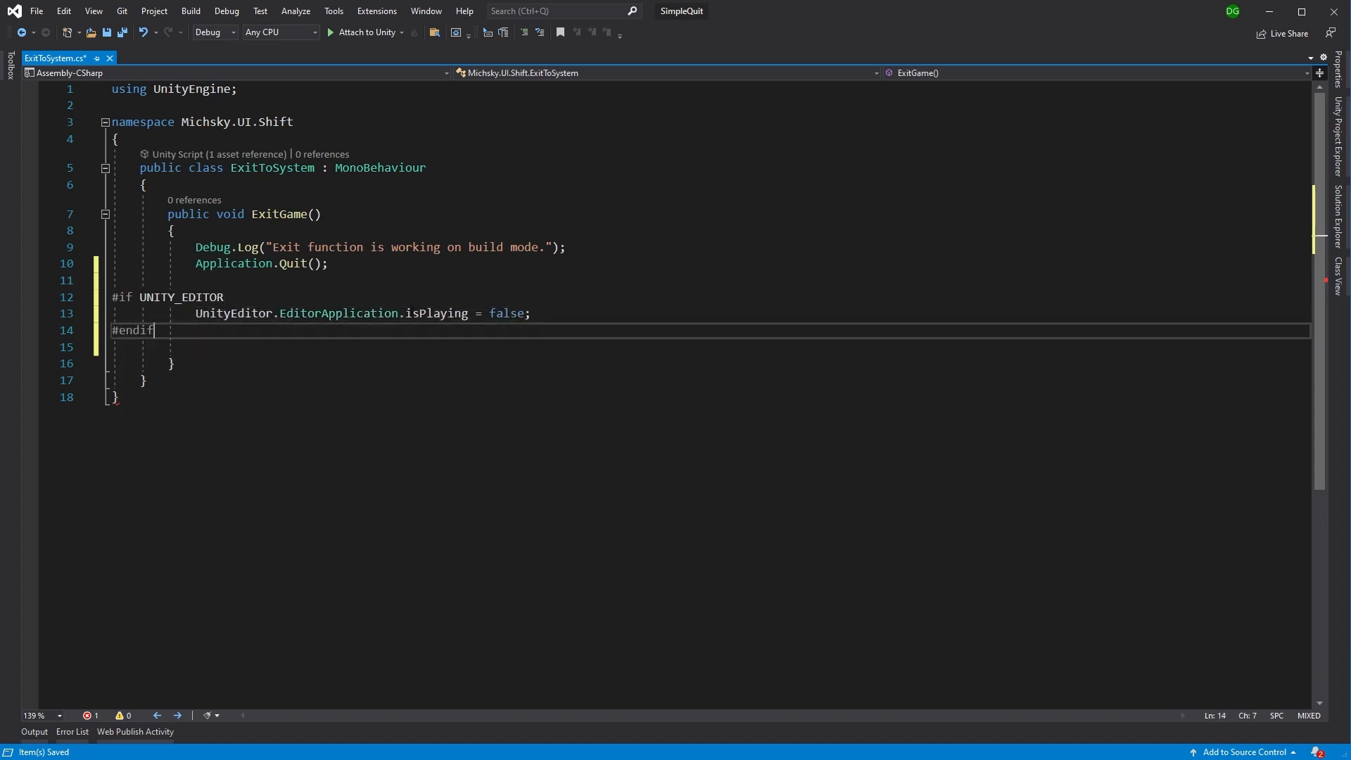
{"action": "key", "text": "Backspace"}
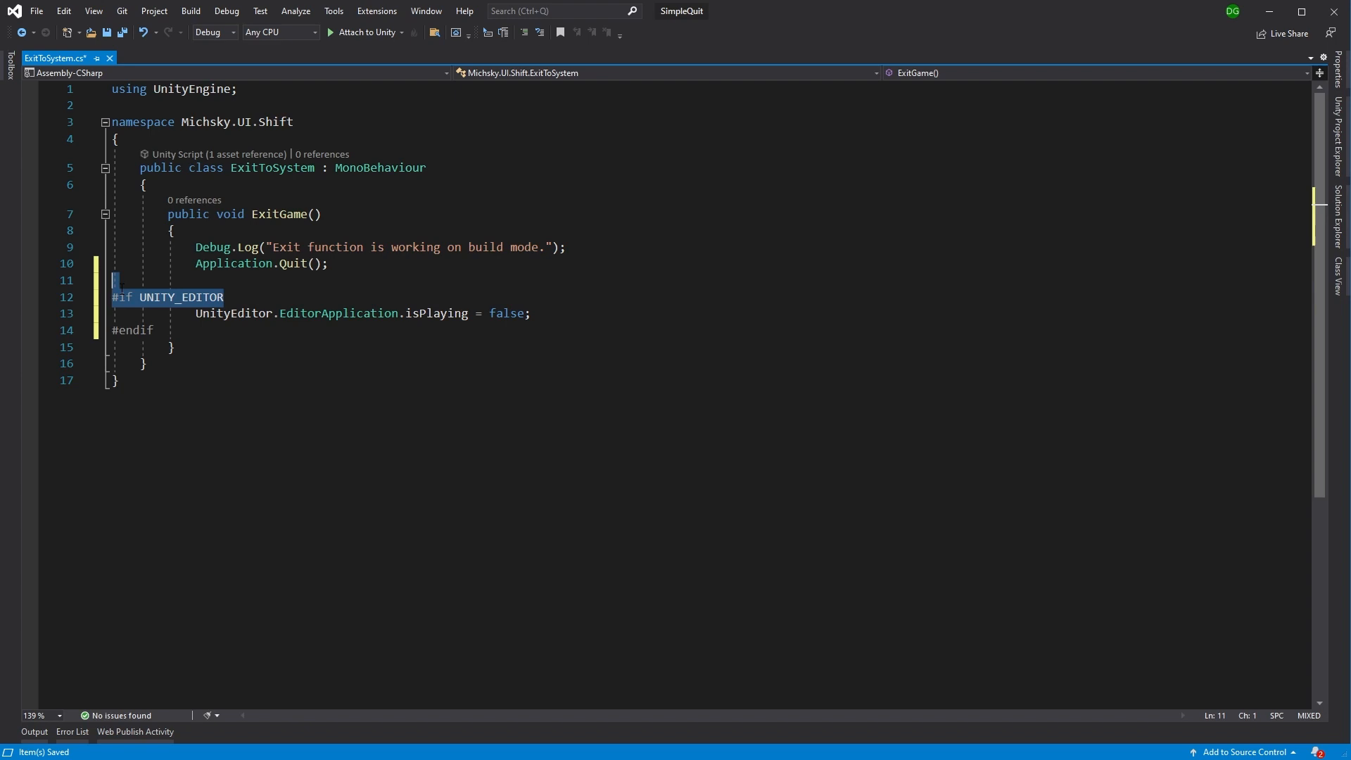
{"action": "mouse_move", "coordinate": [338, 312]}
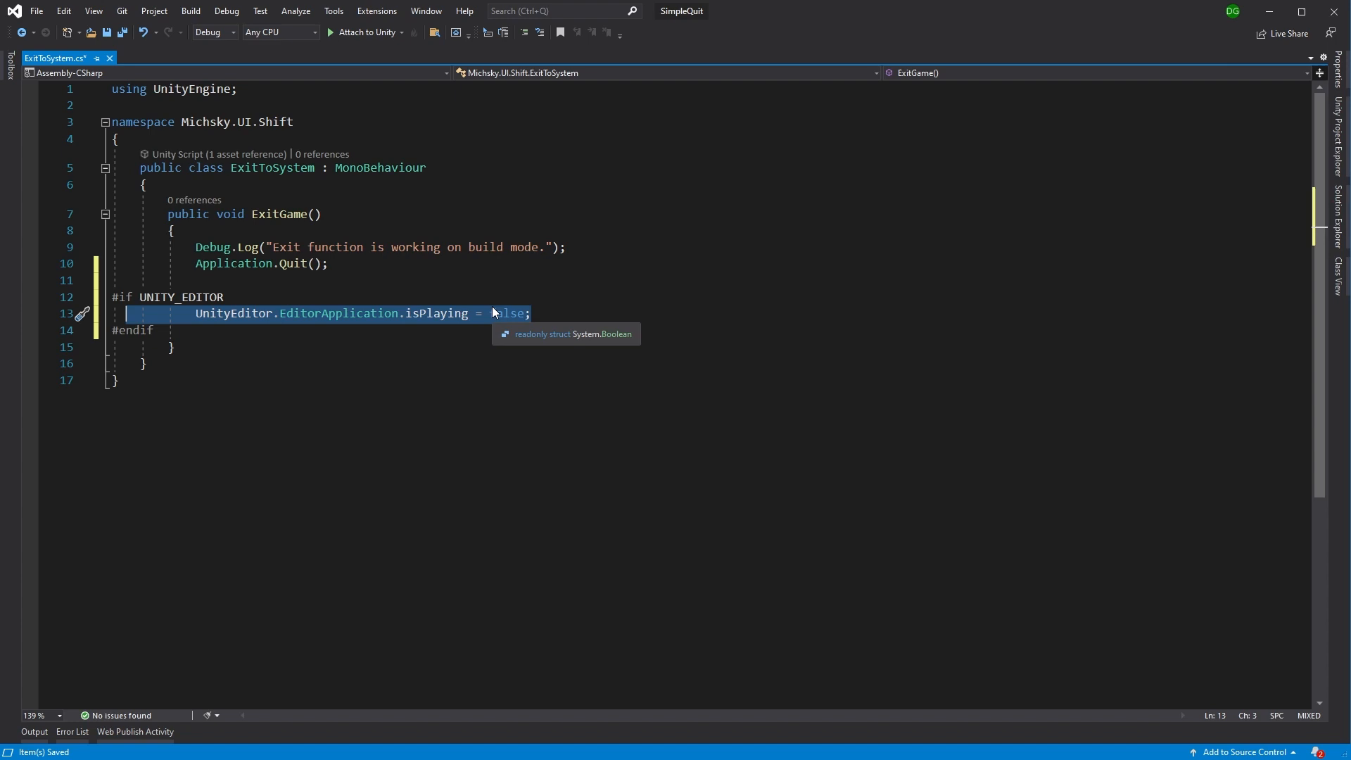
{"action": "mouse_move", "coordinate": [572, 310]}
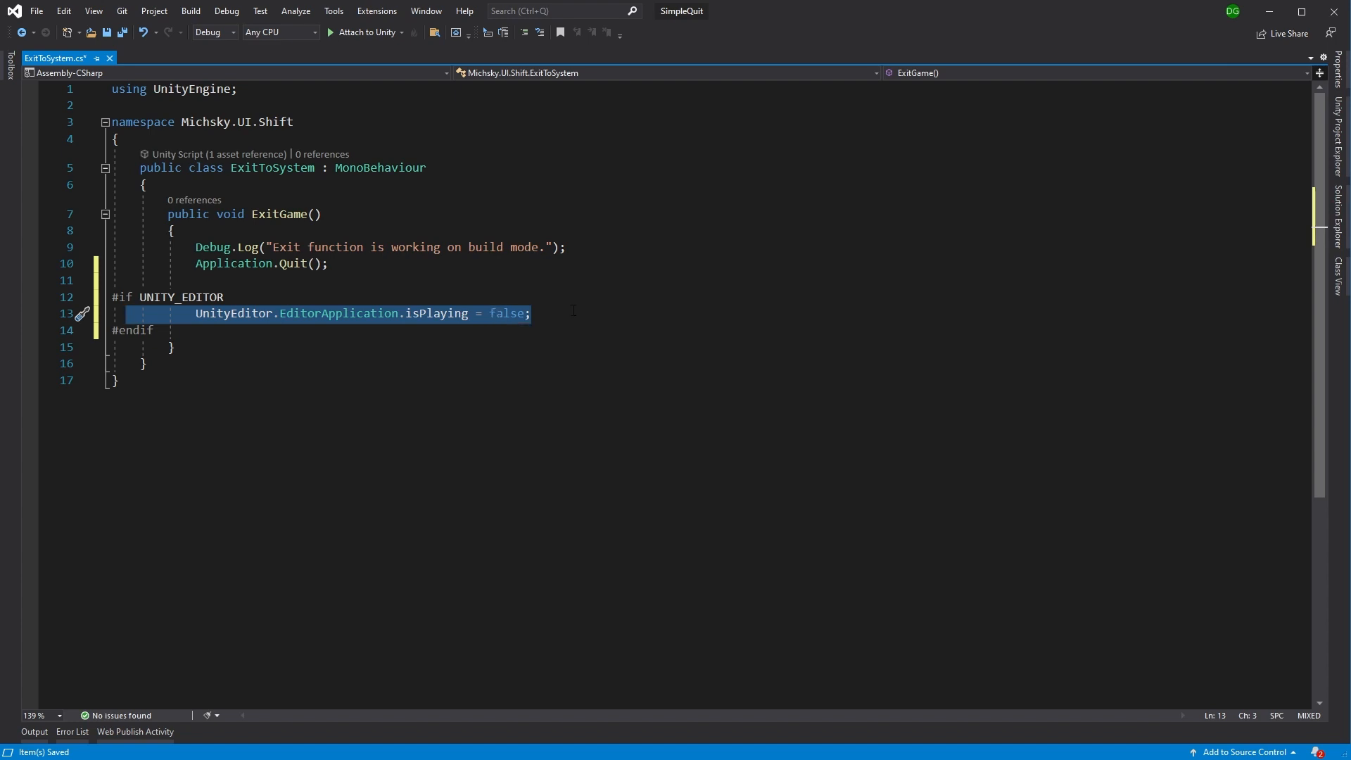
{"action": "key", "text": "ctrl+s"}
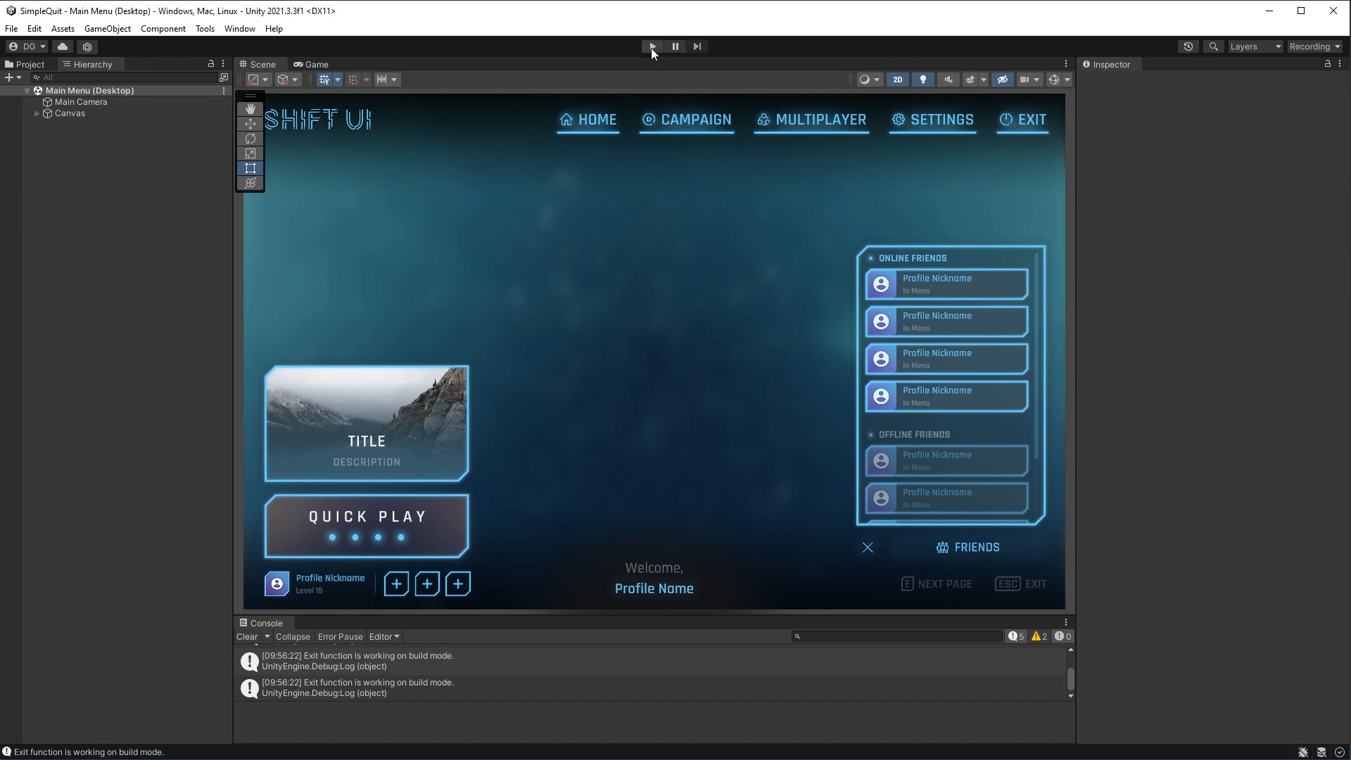
- Start Play mode, pass the title screen, and log in to the main menu
{"action": "left_click", "coordinate": [651, 47]}
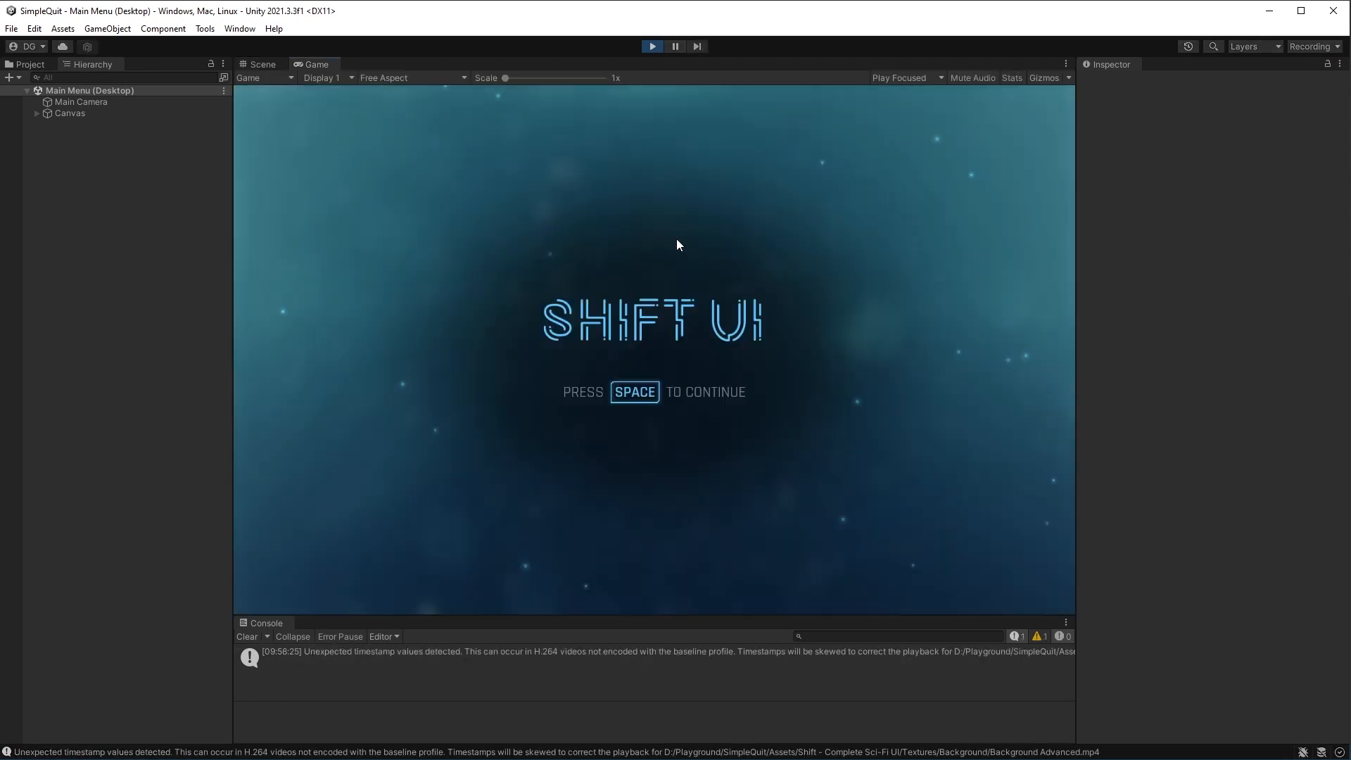
{"action": "key", "text": "space"}
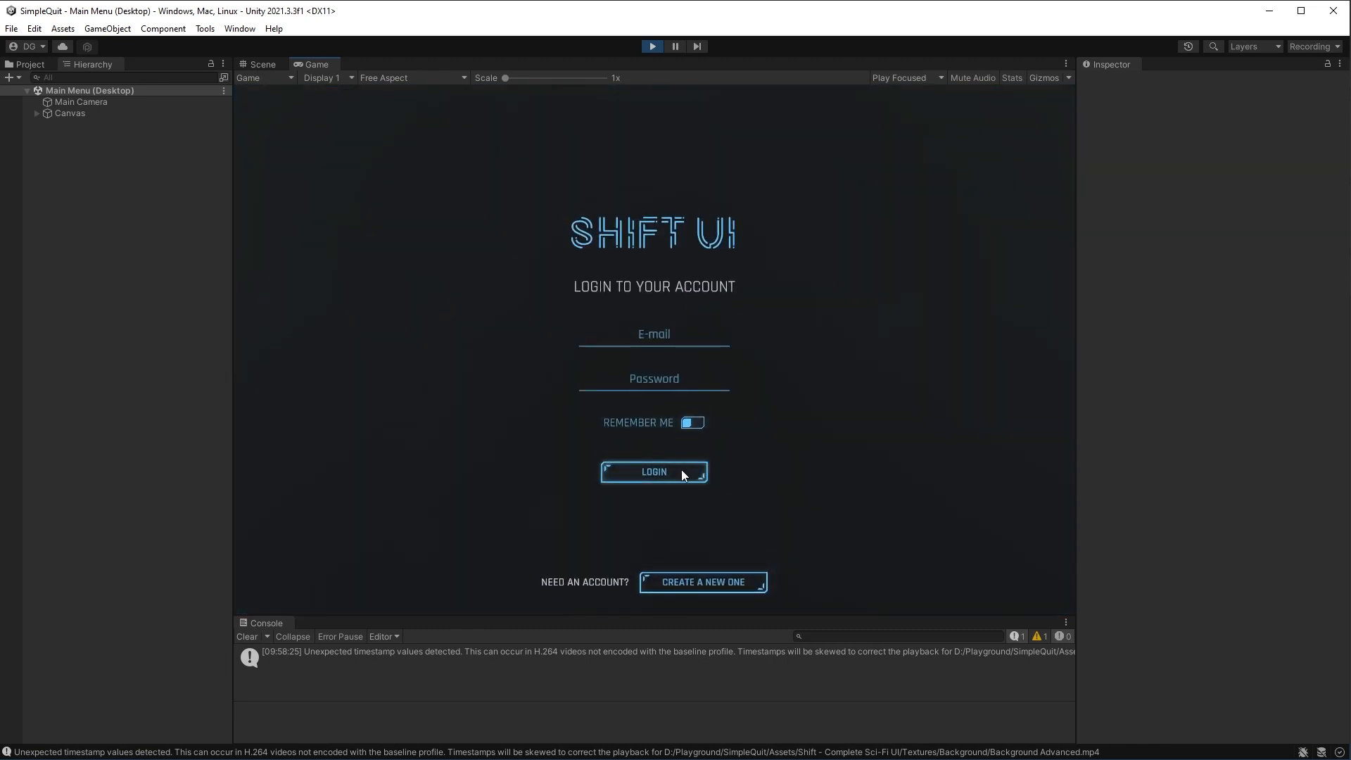
{"action": "left_click", "coordinate": [653, 472]}
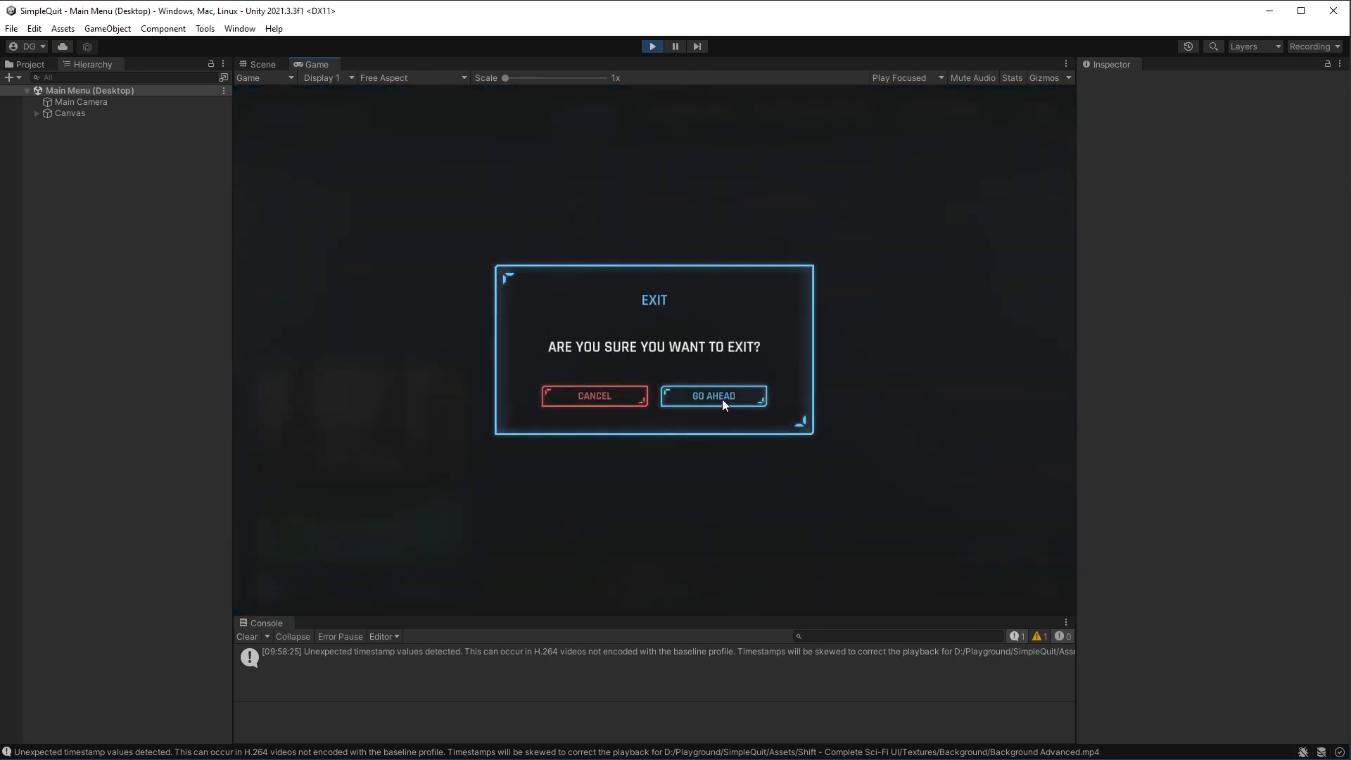
- Confirm GO AHEAD in the exit dialog so Play mode stops and the scene returns
{"action": "left_click", "coordinate": [713, 395]}
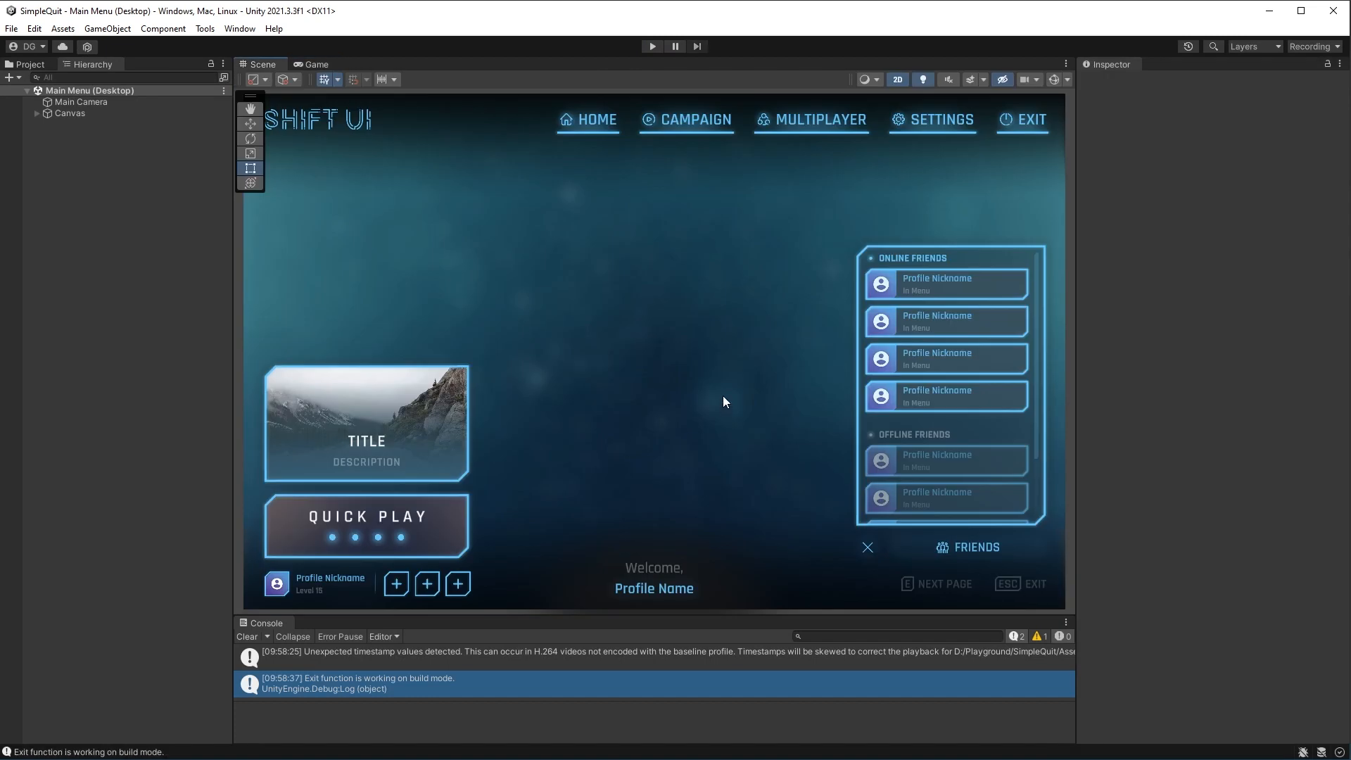
{"action": "mouse_move", "coordinate": [357, 699]}
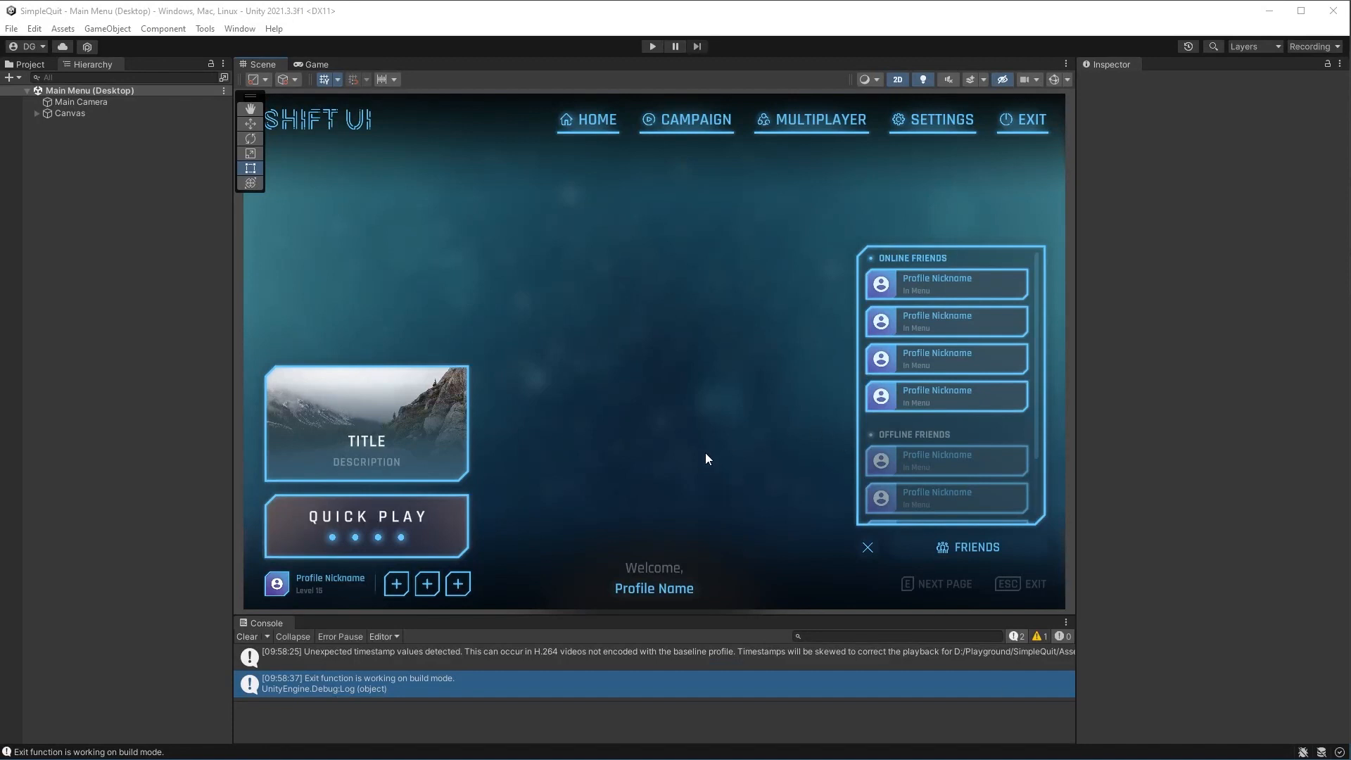
{"action": "mouse_move", "coordinate": [710, 445]}
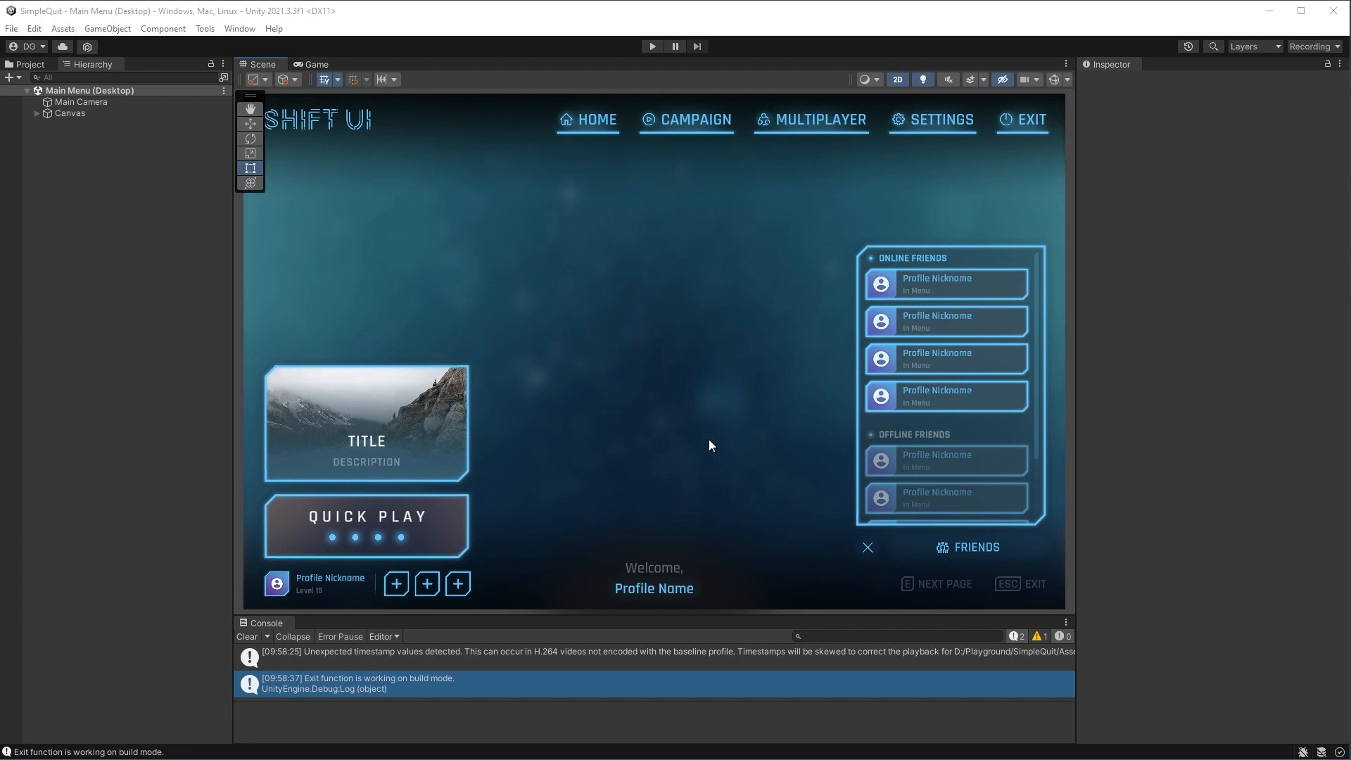